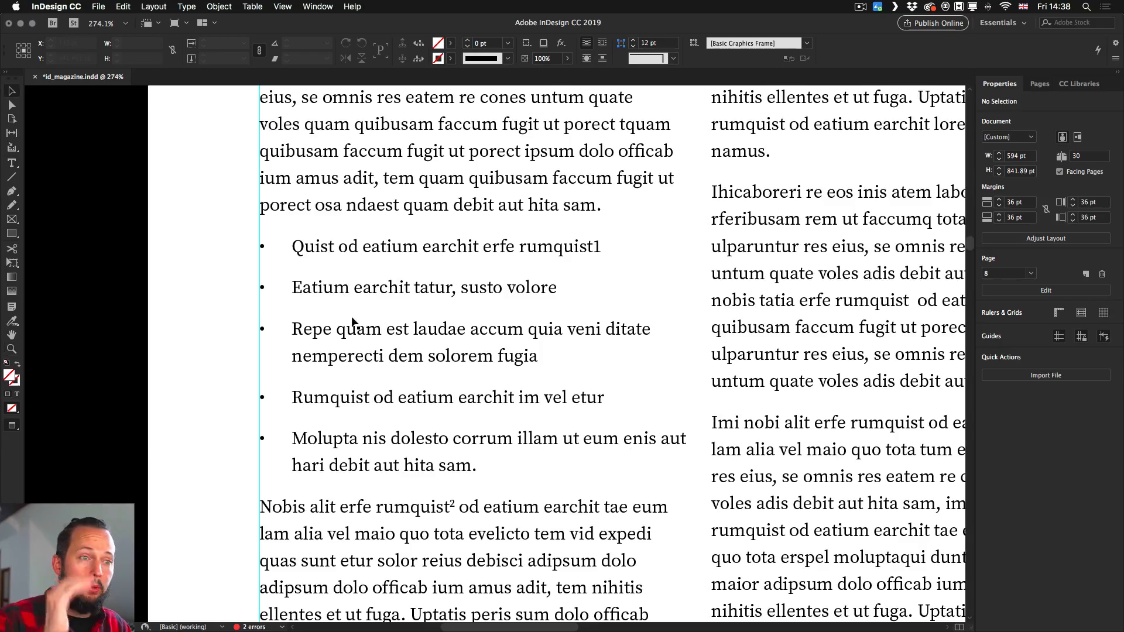
Step: Place the text insertion point inside a bullet-point paragraph with the Type tool
left_click(475, 385)
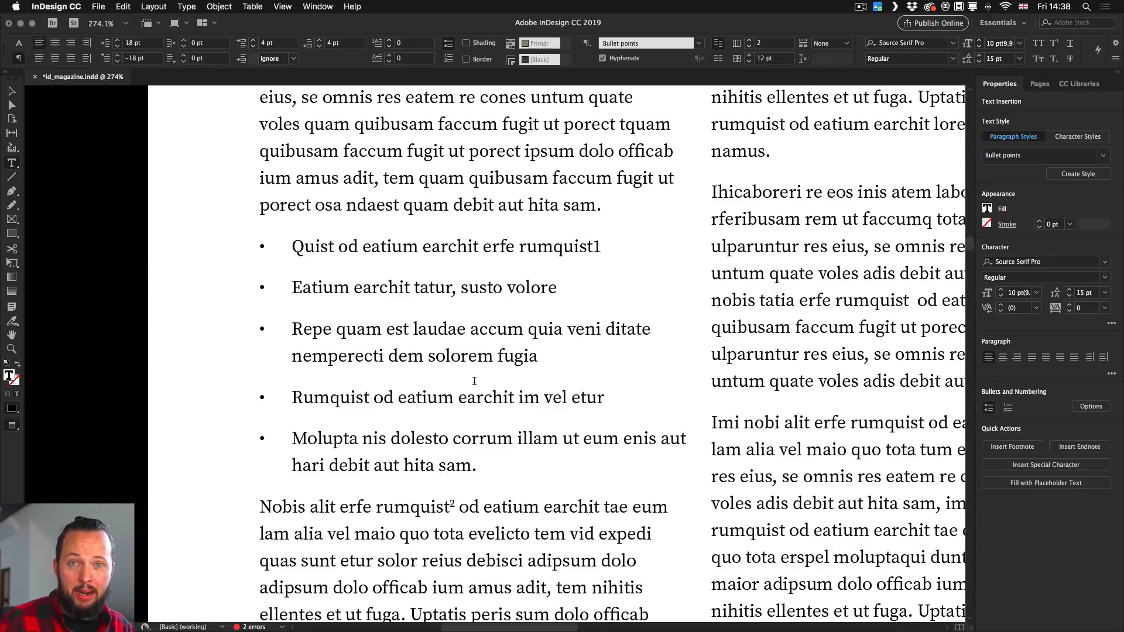
left_click(394, 356)
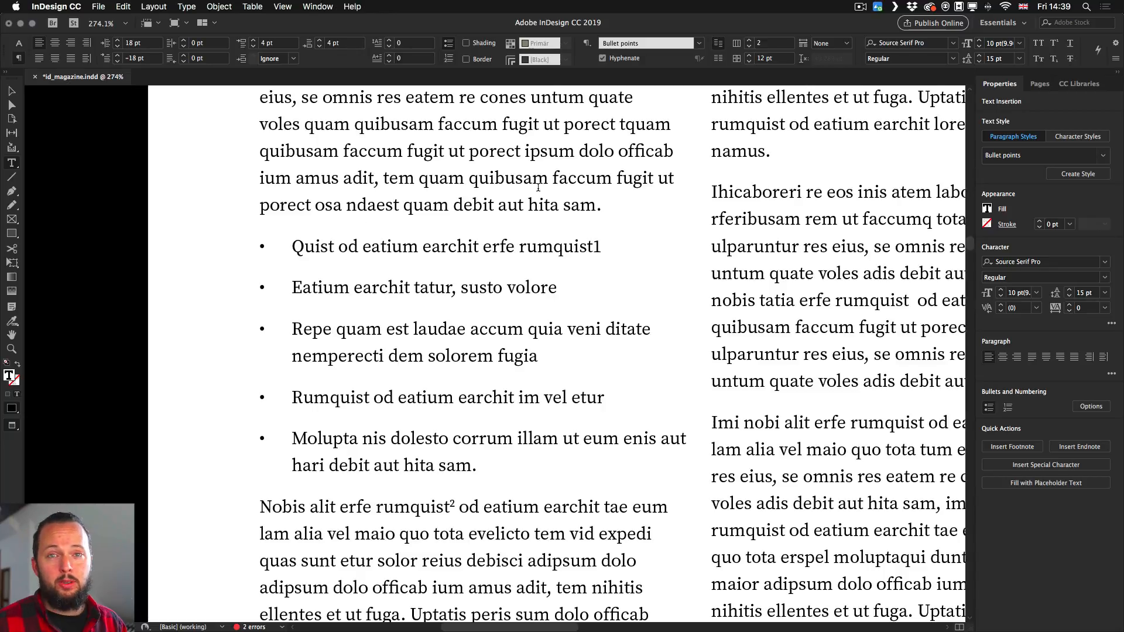
mouse_move(528, 69)
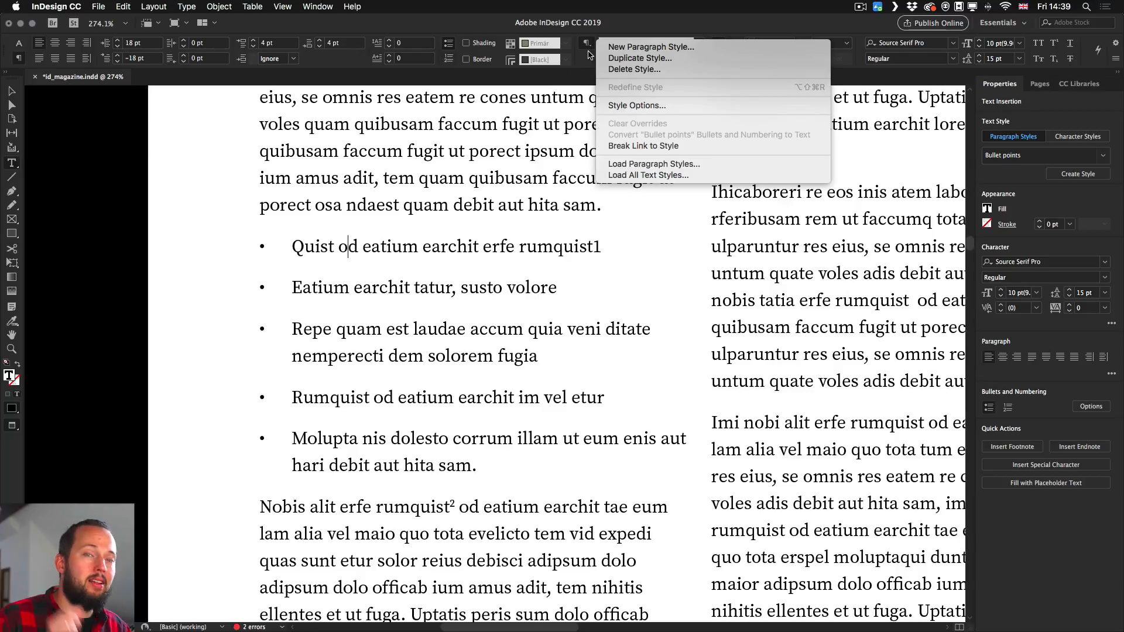
mouse_move(650, 47)
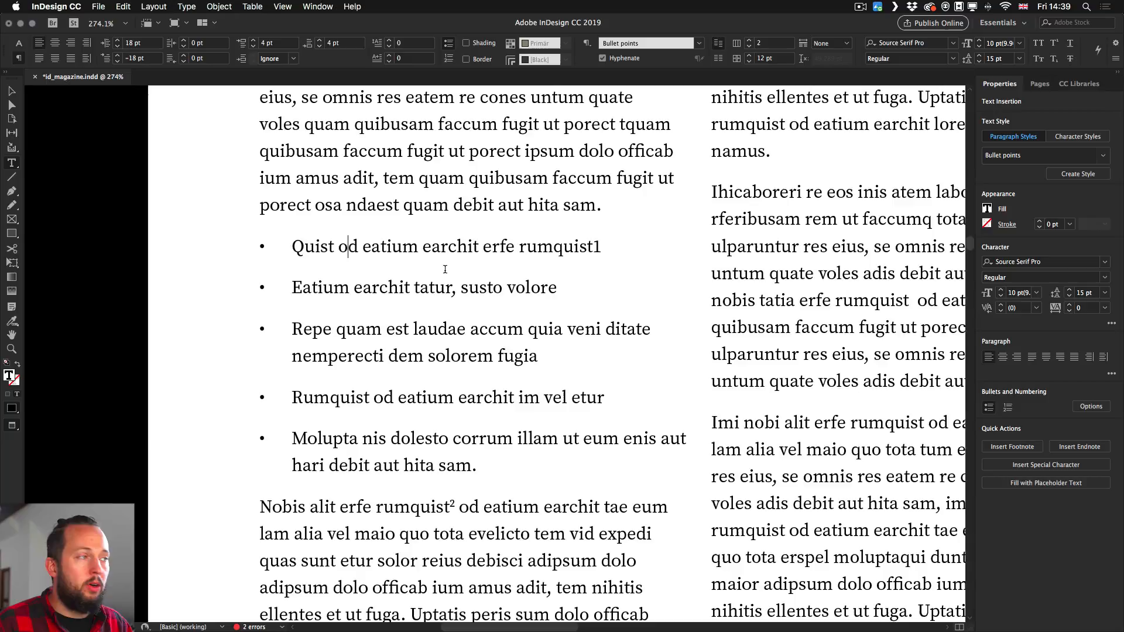
mouse_move(588, 43)
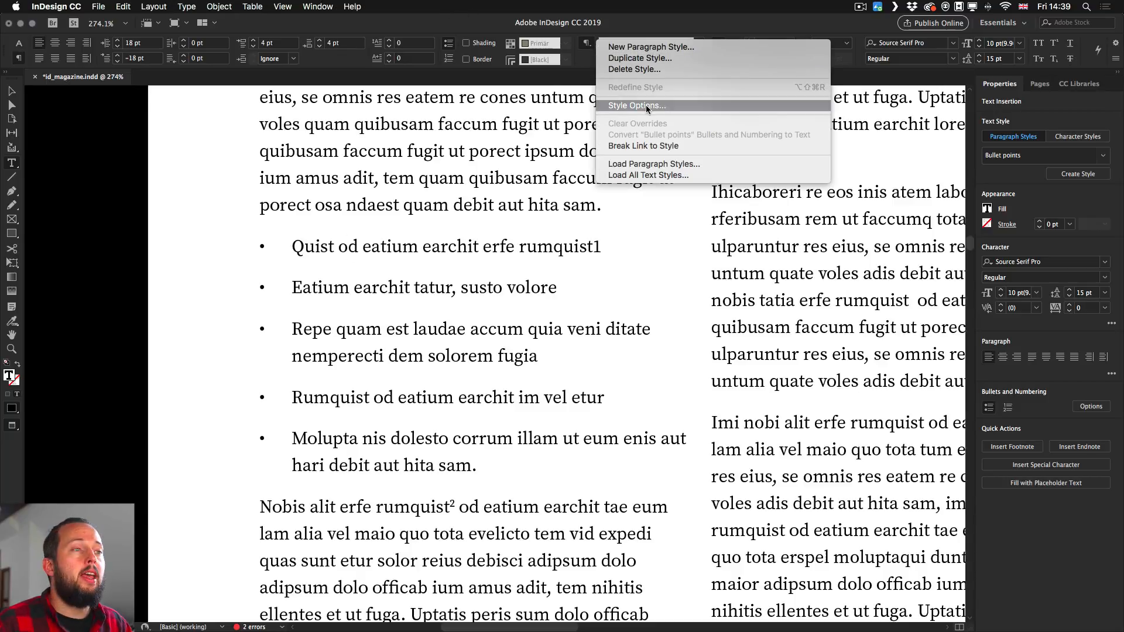
Step: Show the Bullet points style's Indents and Spacing settings (18 pt left, −18 pt first-line)
left_click(634, 105)
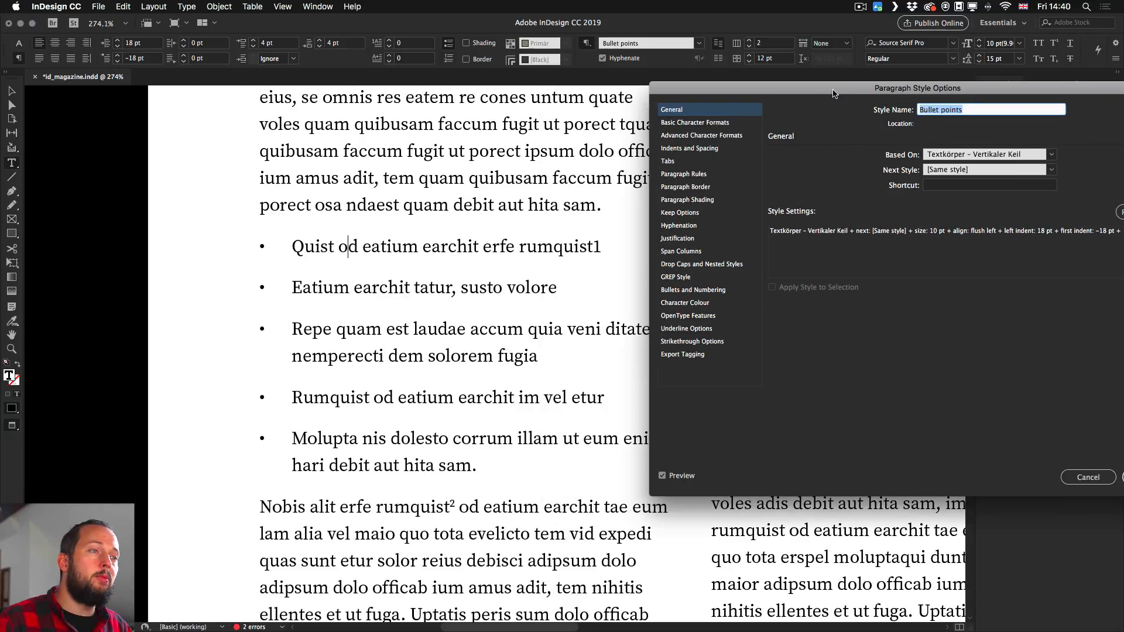
mouse_move(723, 151)
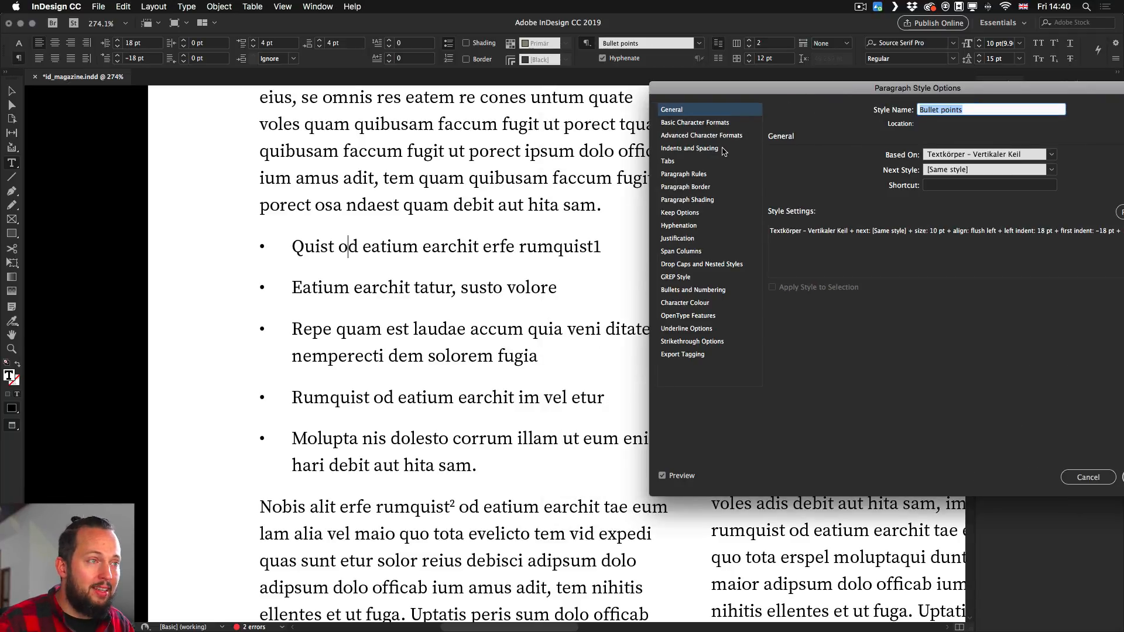
left_click(689, 147)
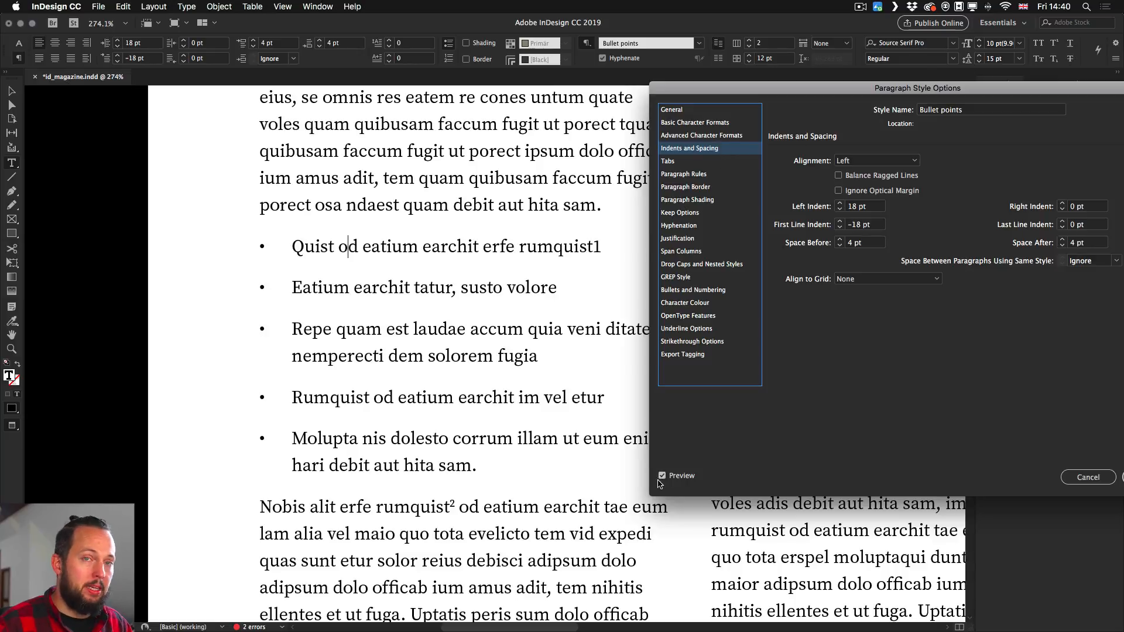
mouse_move(748, 237)
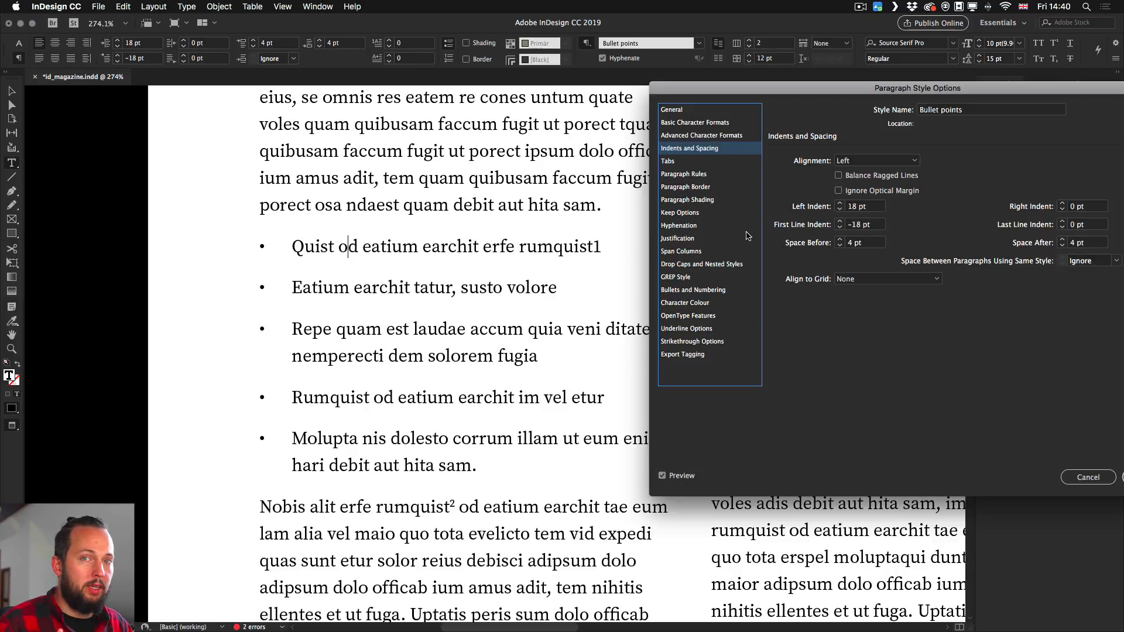
mouse_move(889, 201)
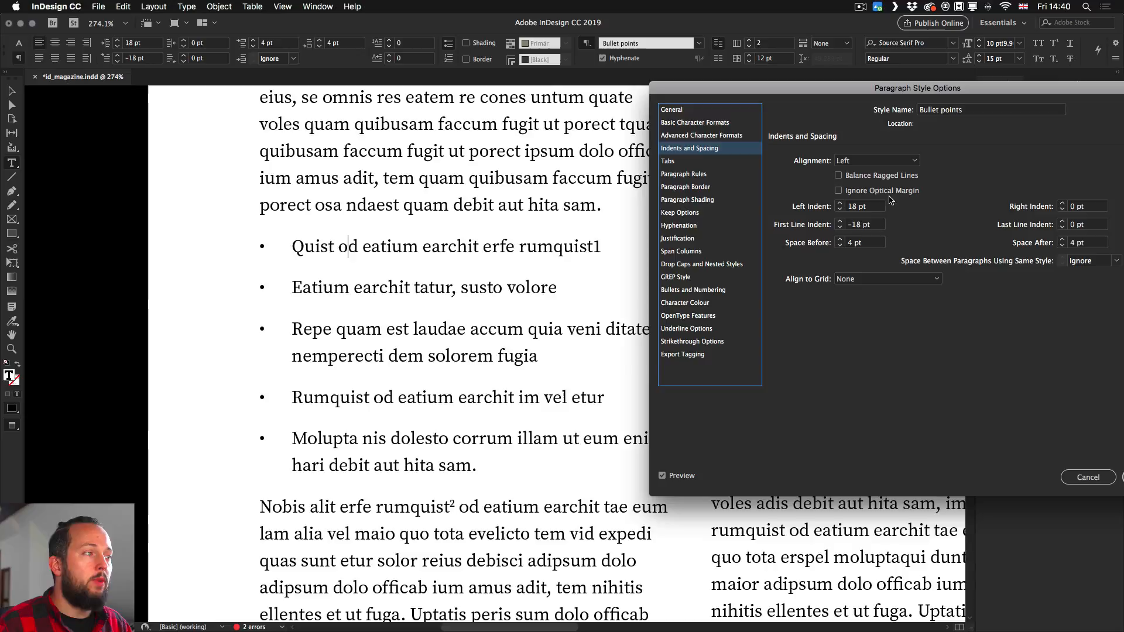
mouse_move(956, 73)
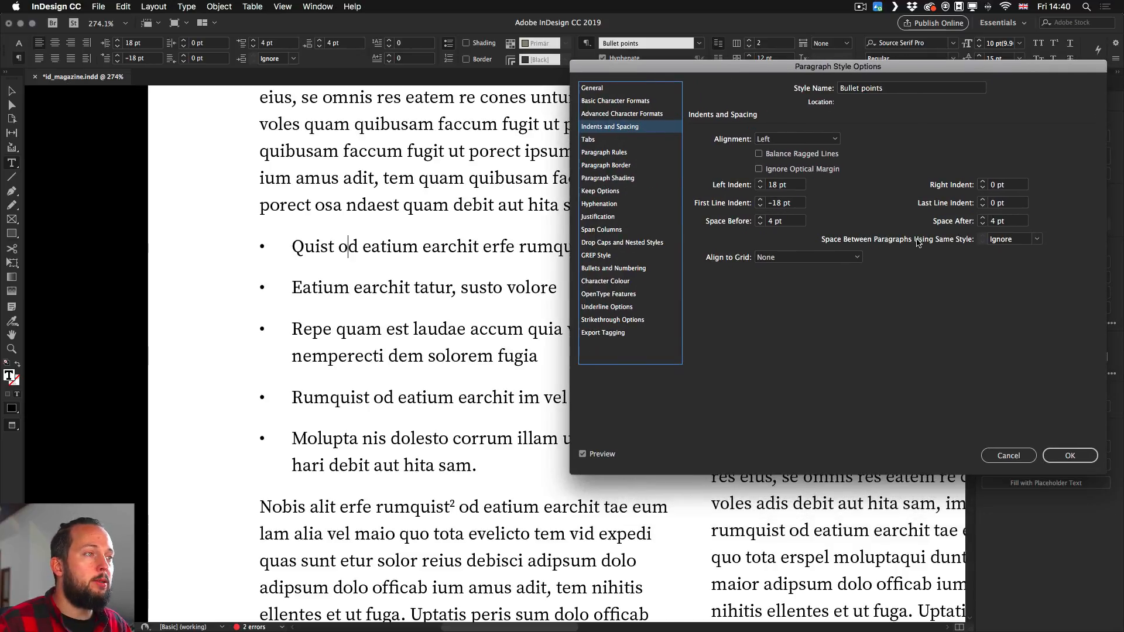
mouse_move(902, 246)
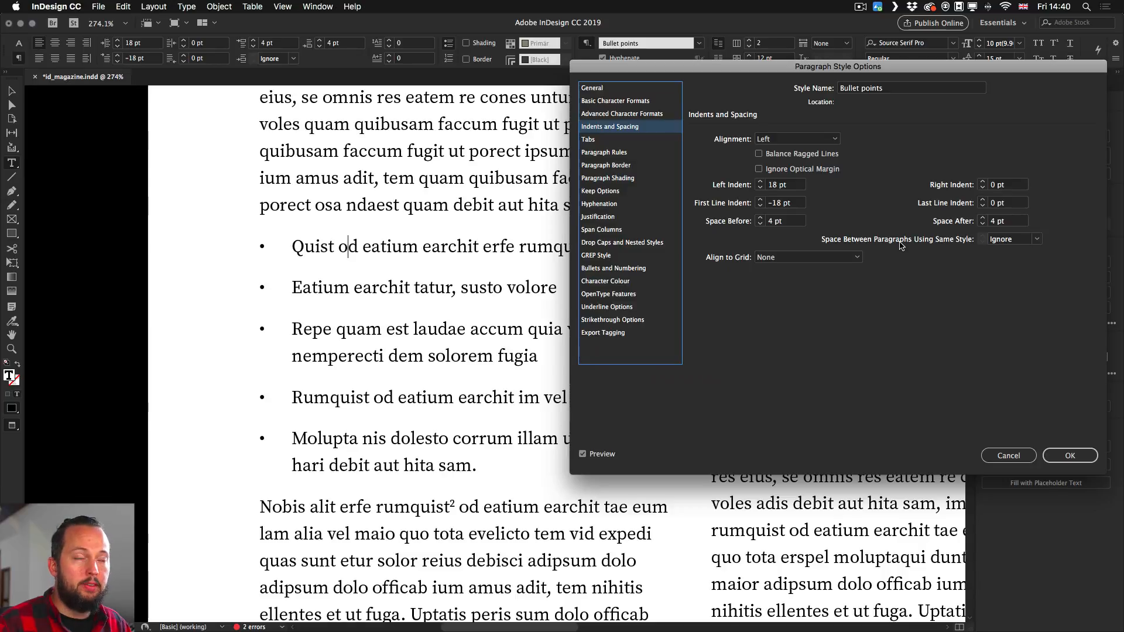
Step: Set Space Between Paragraphs Using Same Style to 0 pt for the Bullet points style
left_click(1038, 239)
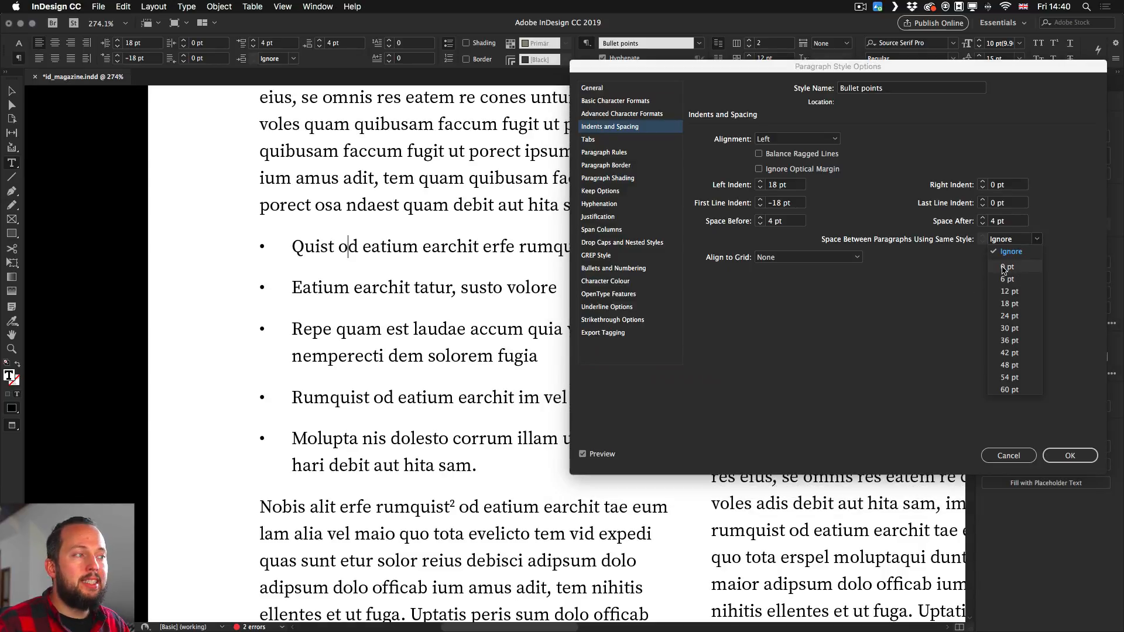
left_click(1008, 266)
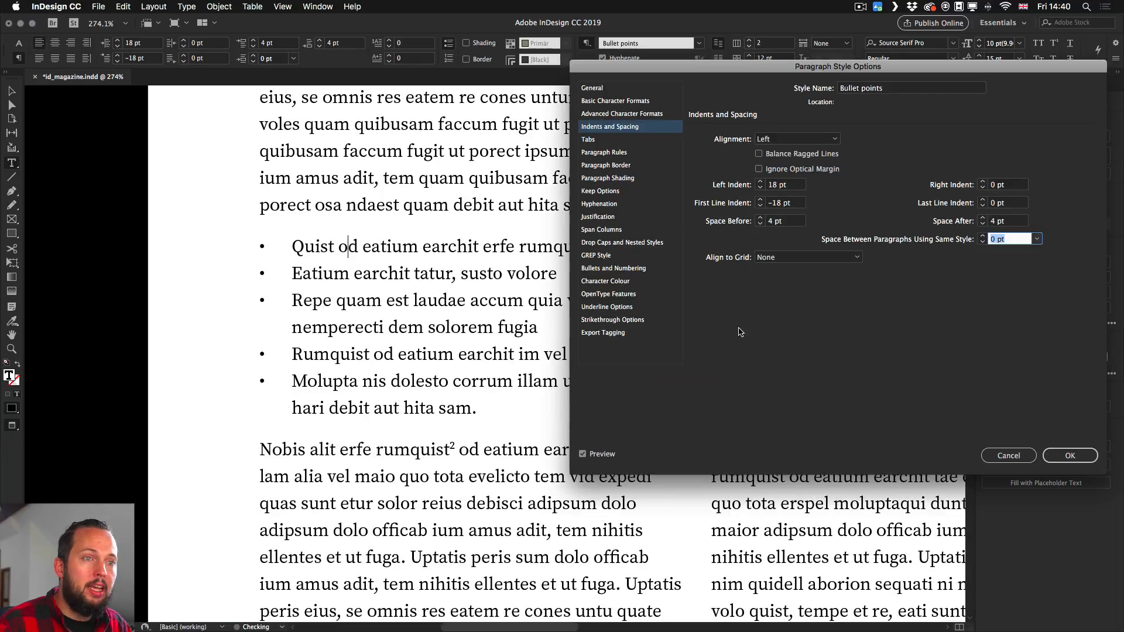
mouse_move(395, 371)
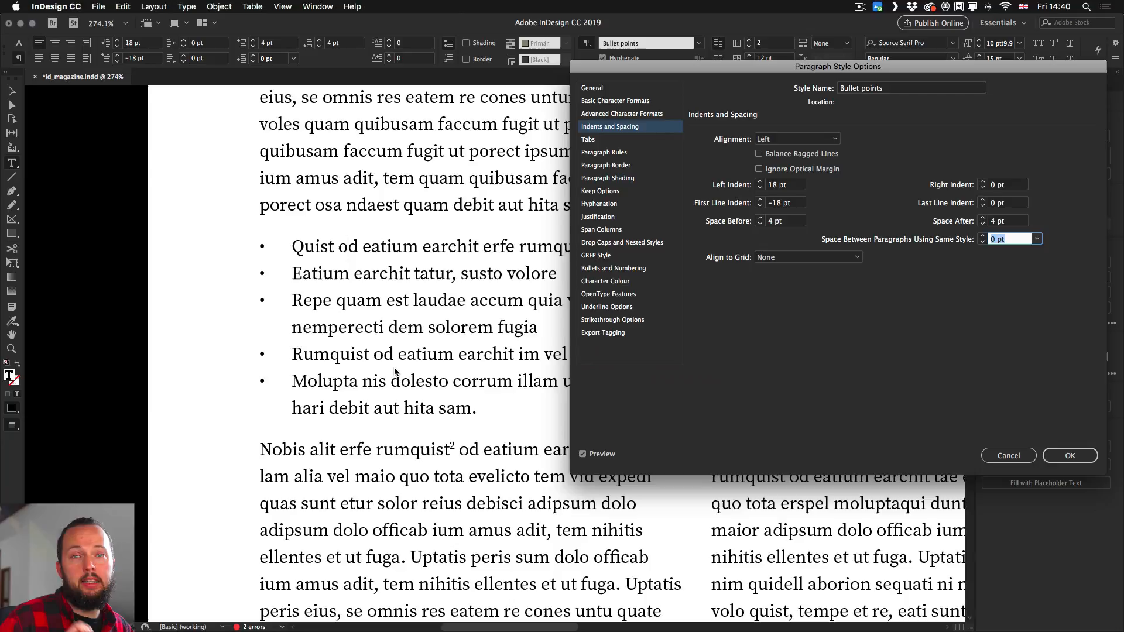
mouse_move(337, 270)
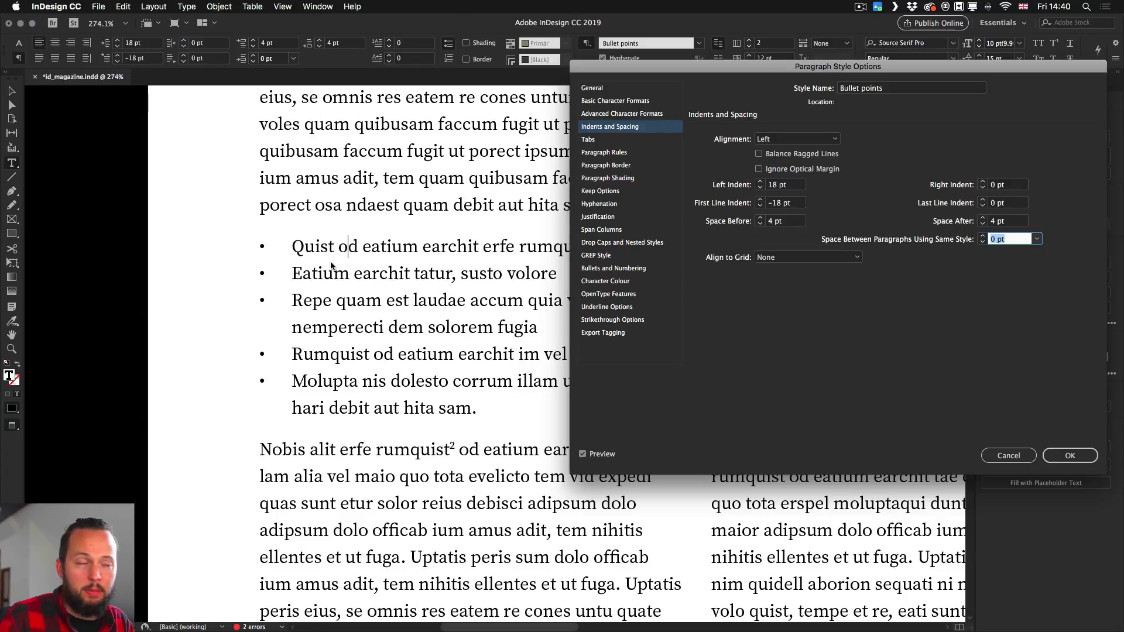
mouse_move(796, 240)
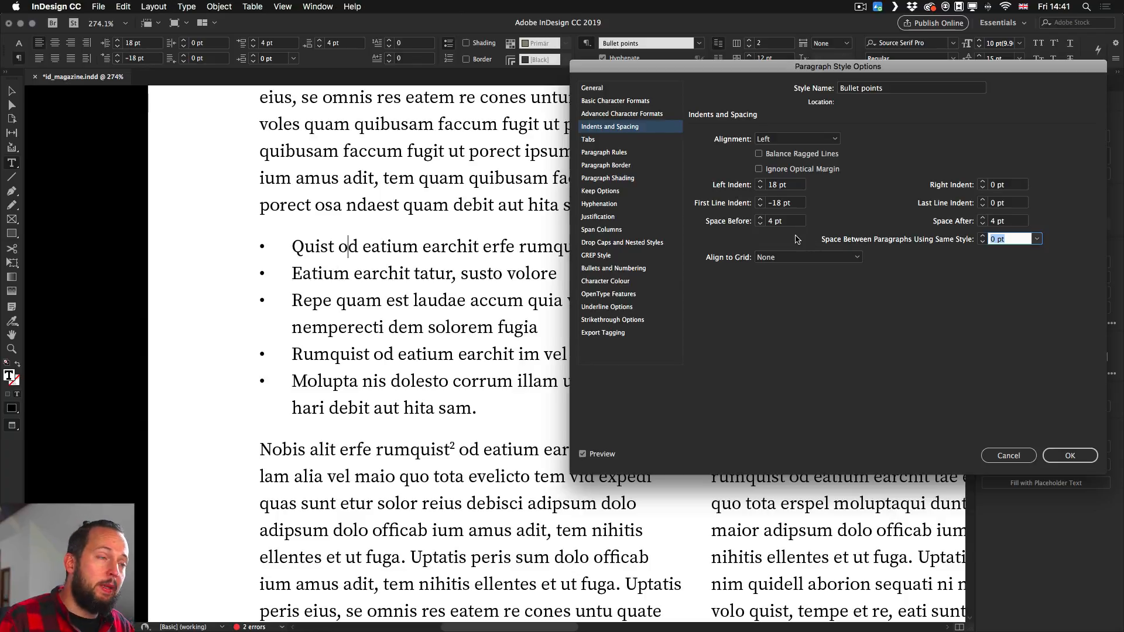
left_click(760, 218)
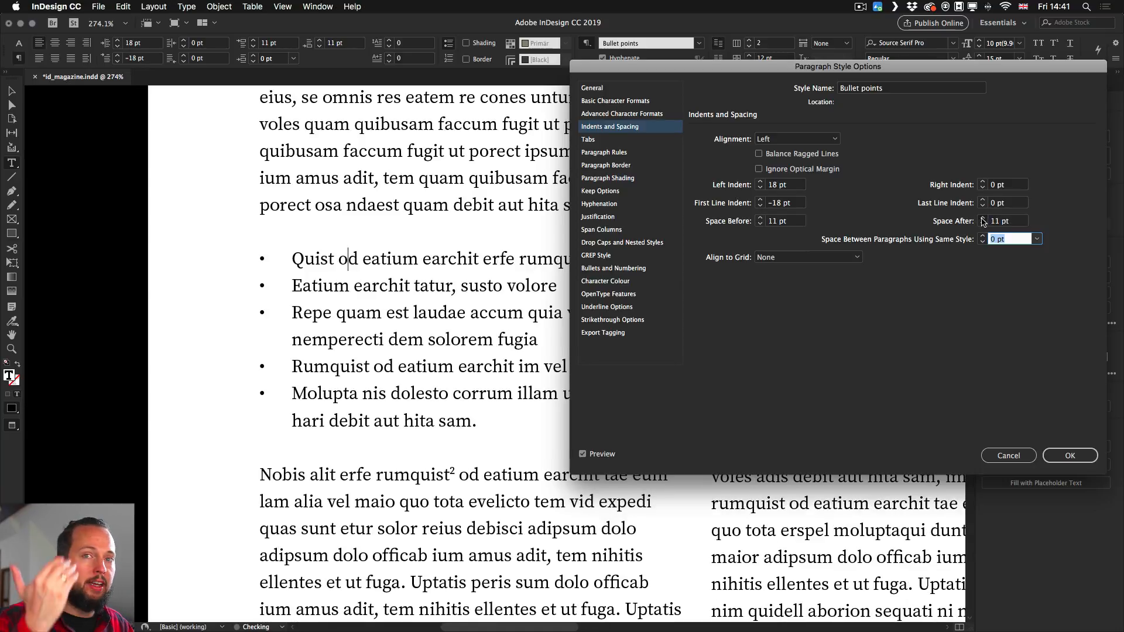
Step: Set 11 pt Space Before and 12 pt Space After, and confirm the Bullet points style
left_click(983, 218)
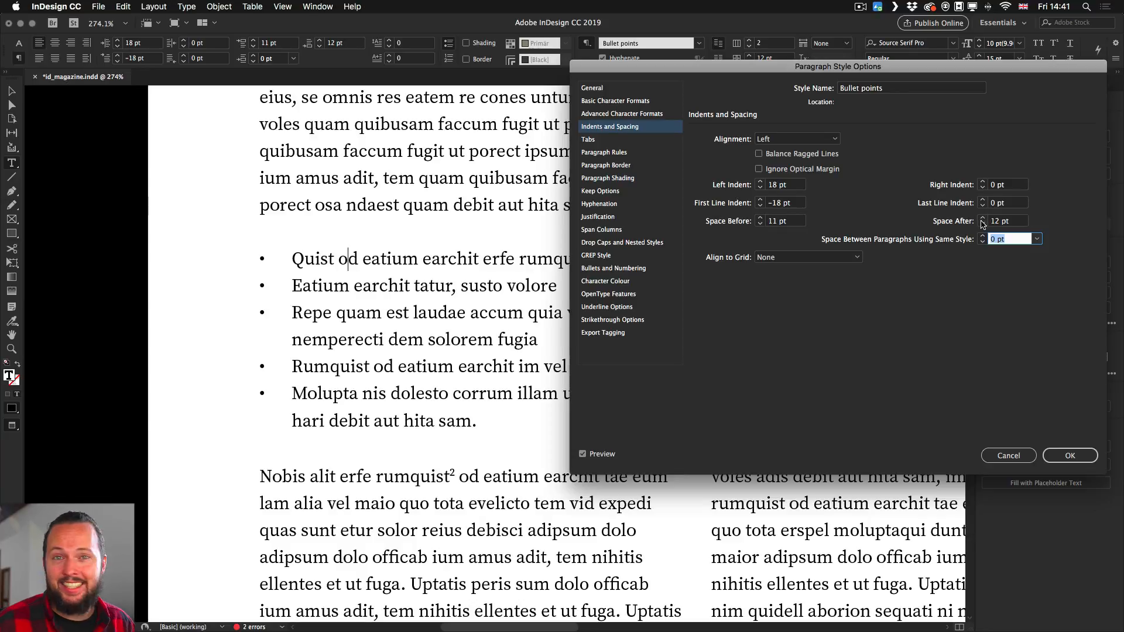
mouse_move(1043, 277)
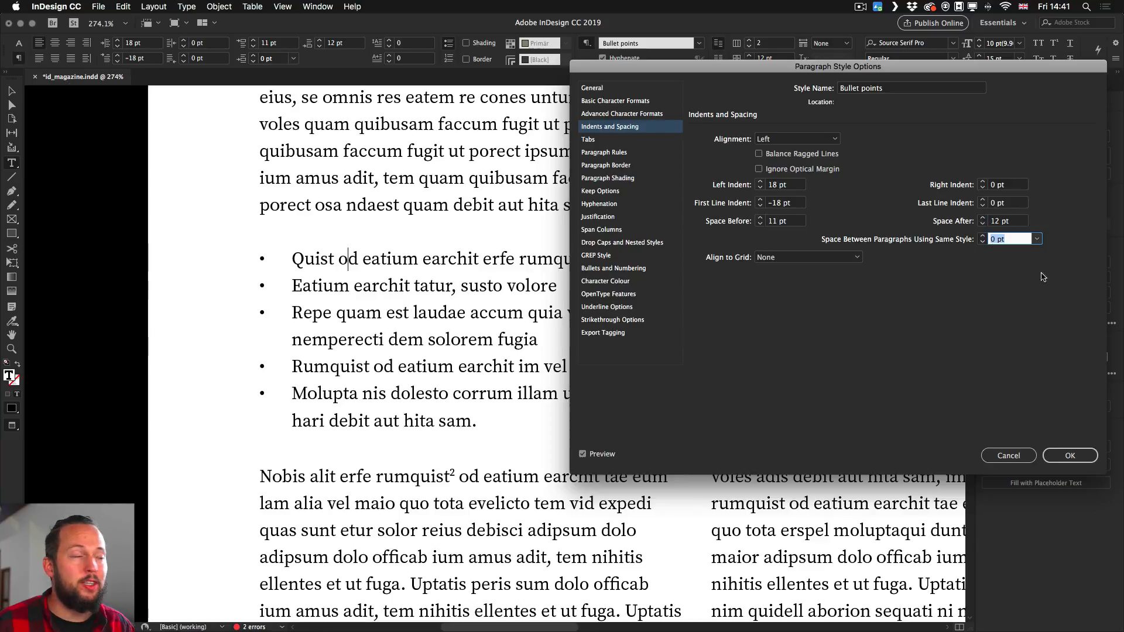
left_click(1069, 456)
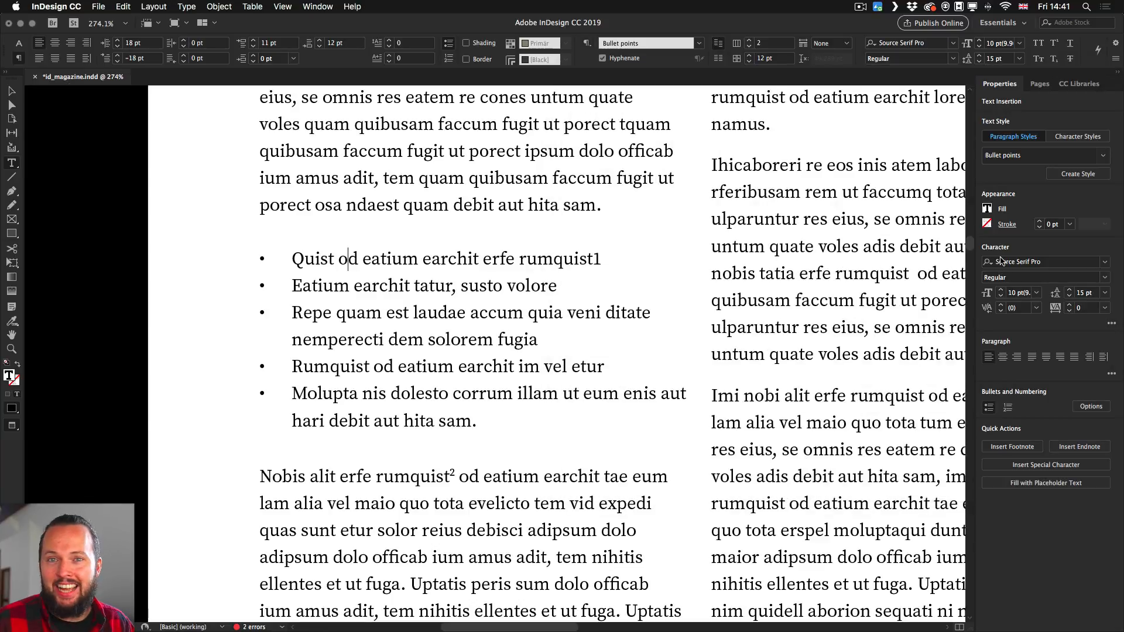